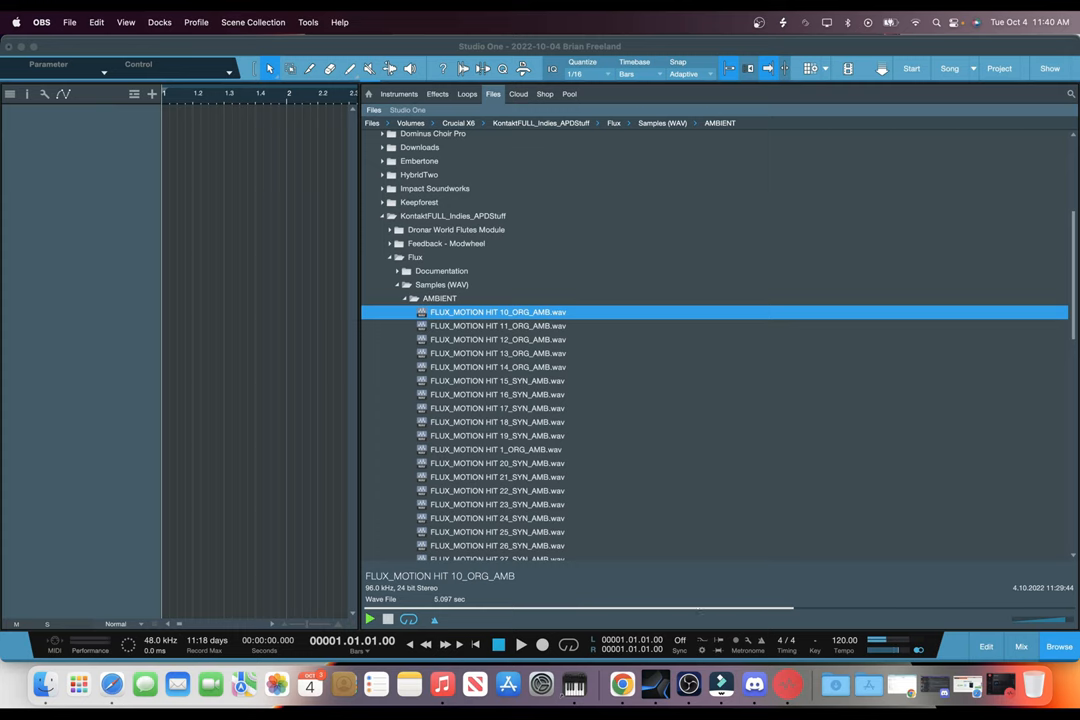
# Preview two FLUX_MOTION HIT ambient wav samples in turn, ending on HIT 29_SYN_AMB.
pyautogui.click(496, 324)
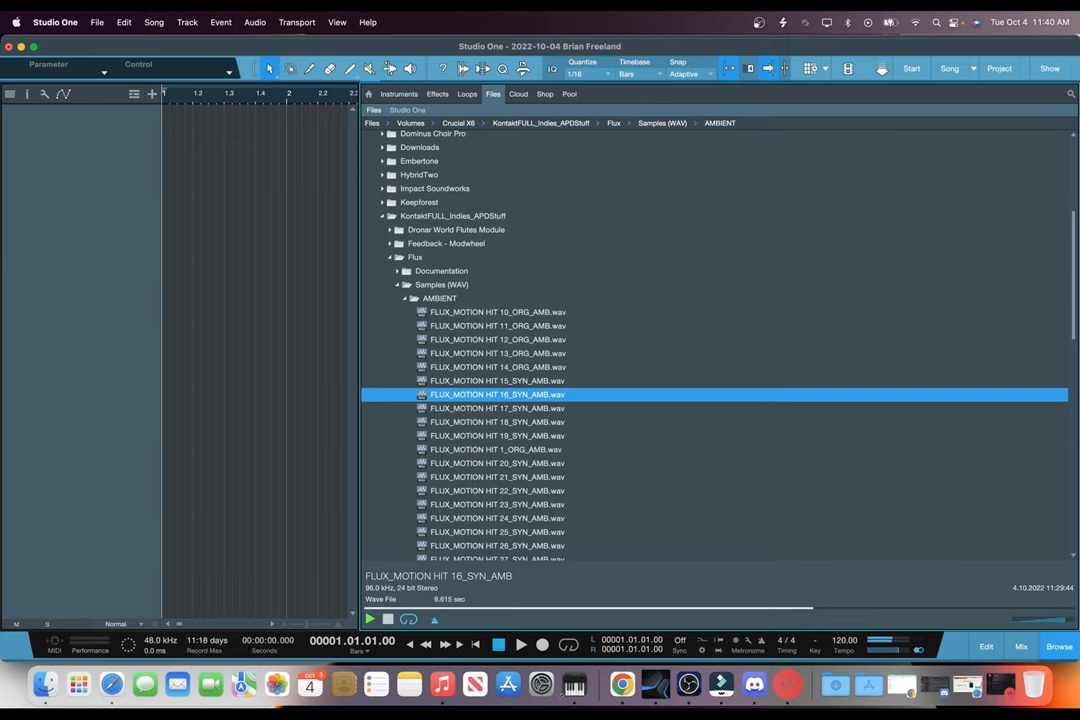
pyautogui.click(496, 448)
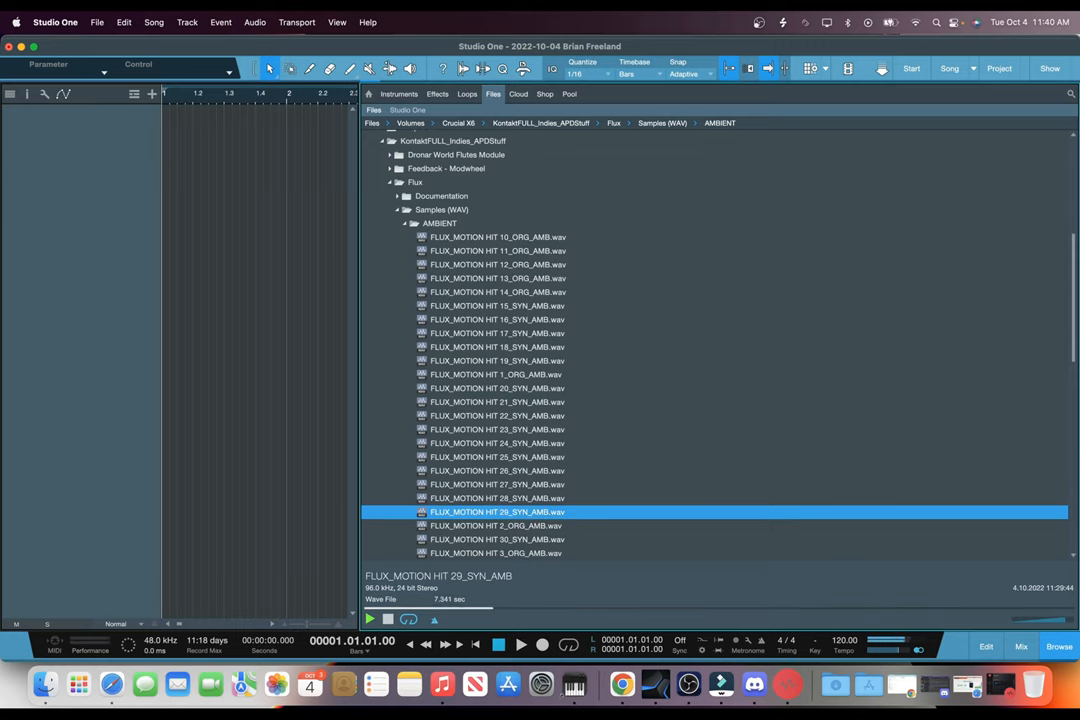
# Preview FLUX_MOTION HIT 5_ORG_AMB.wav further down the AMBIENT folder list.
pyautogui.scroll(-3)
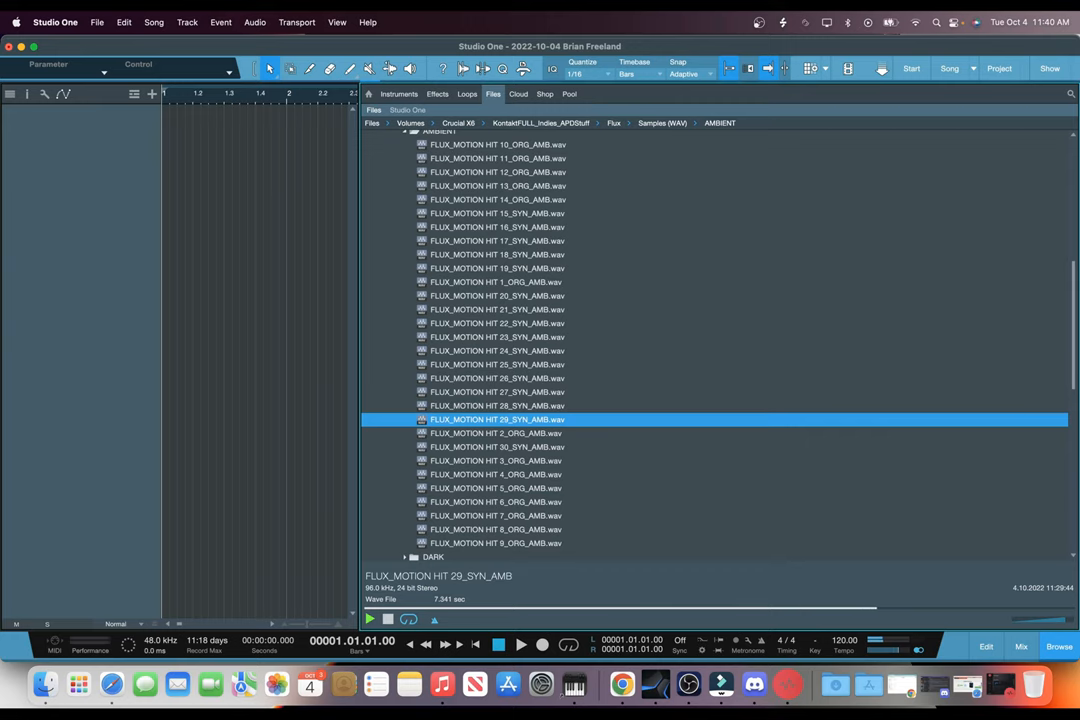
pyautogui.click(496, 488)
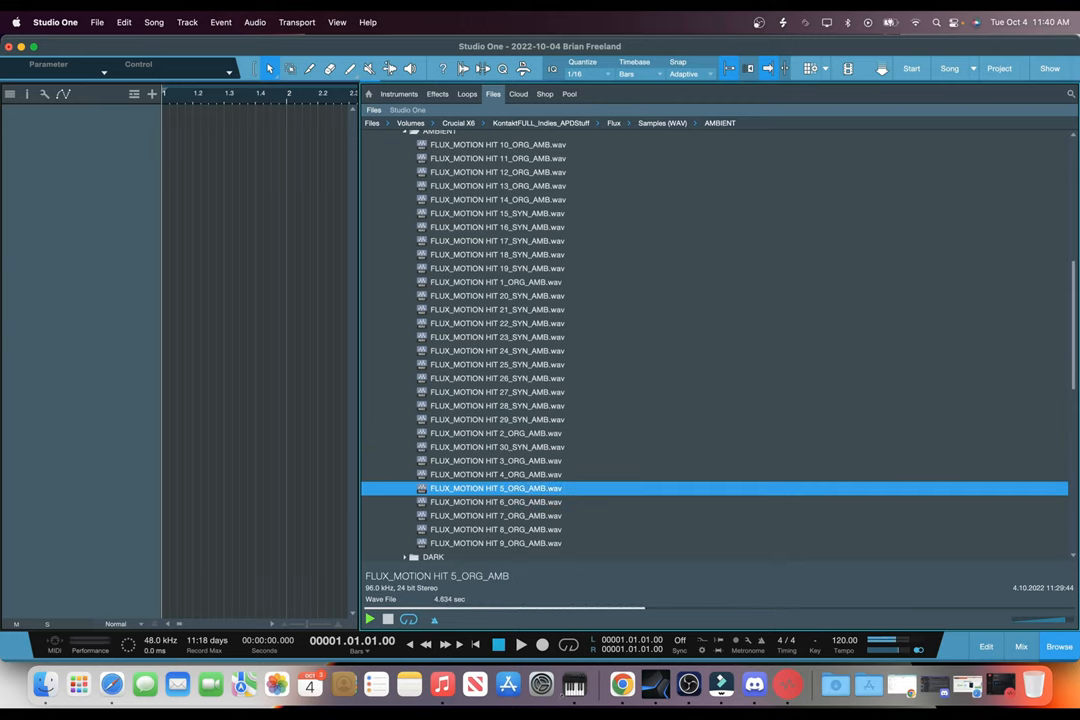